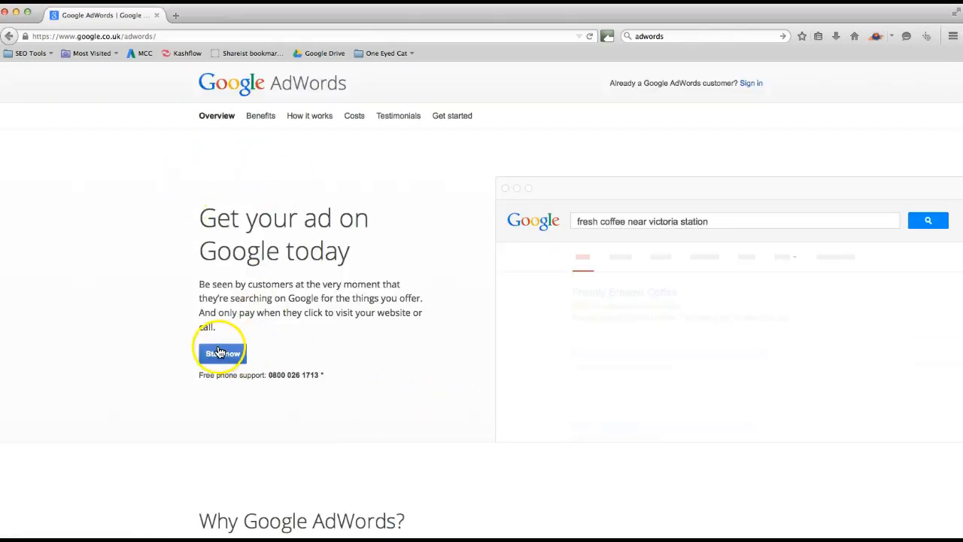
Start signing up for a new AdWords account from the landing page.
{"action": "left_click", "coordinate": [222, 354]}
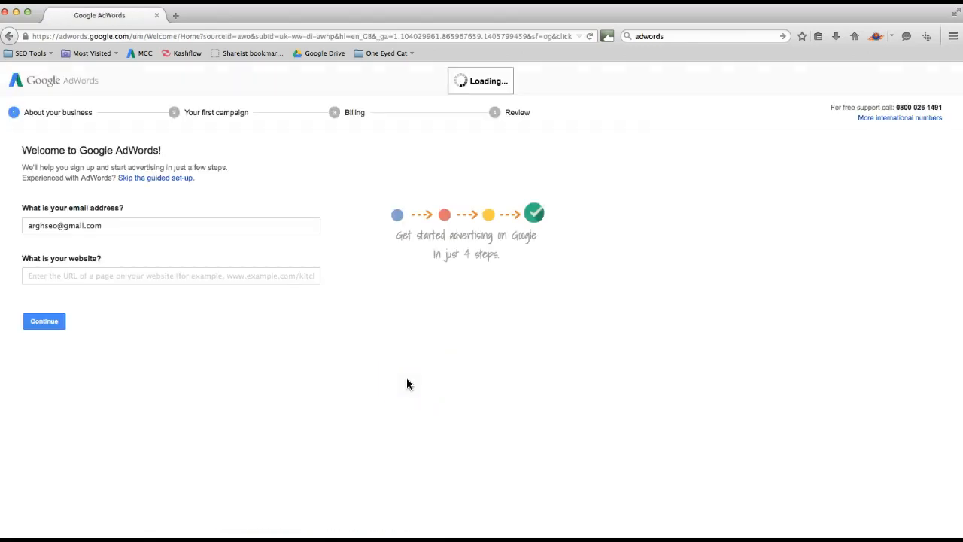
{"action": "left_click", "coordinate": [44, 321]}
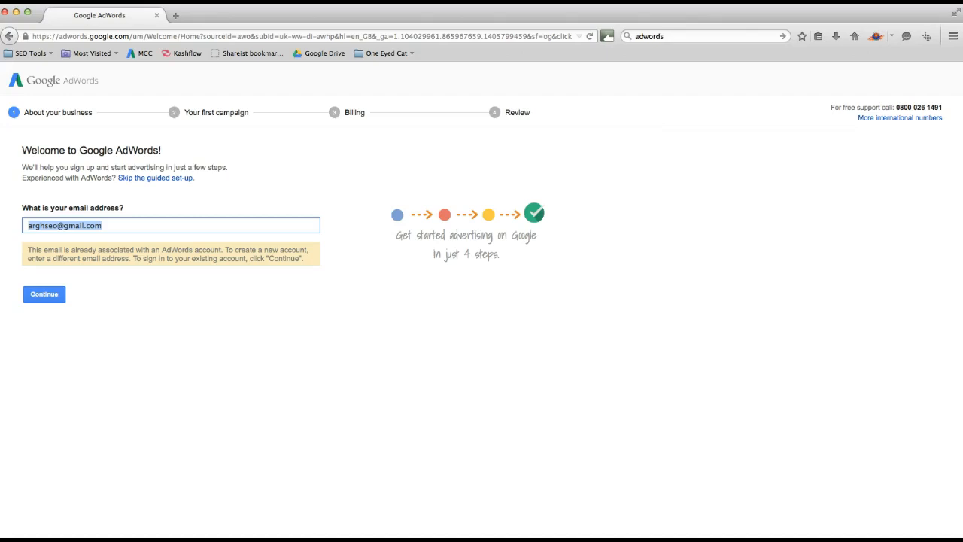
{"action": "type", "text": "sajiepj"}
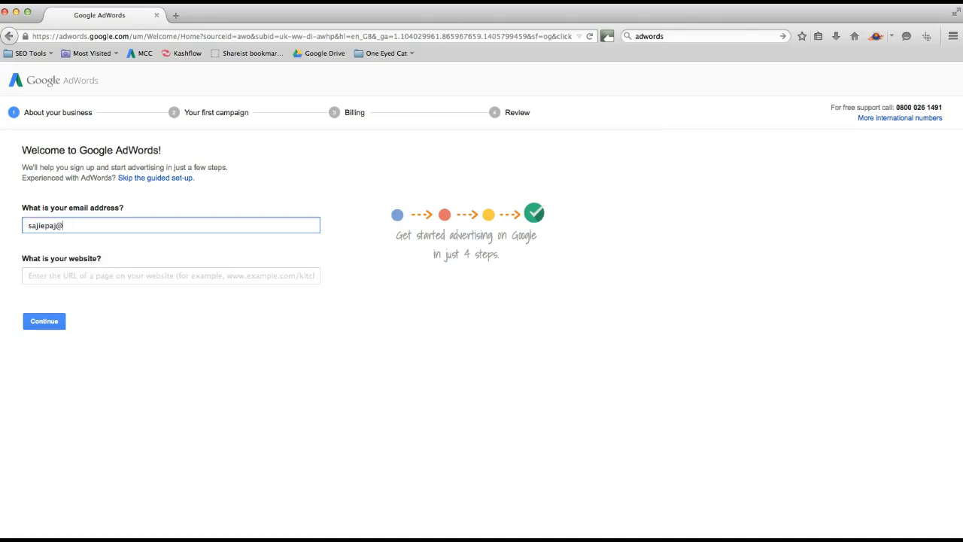
{"action": "type", "text": "hotmail.com"}
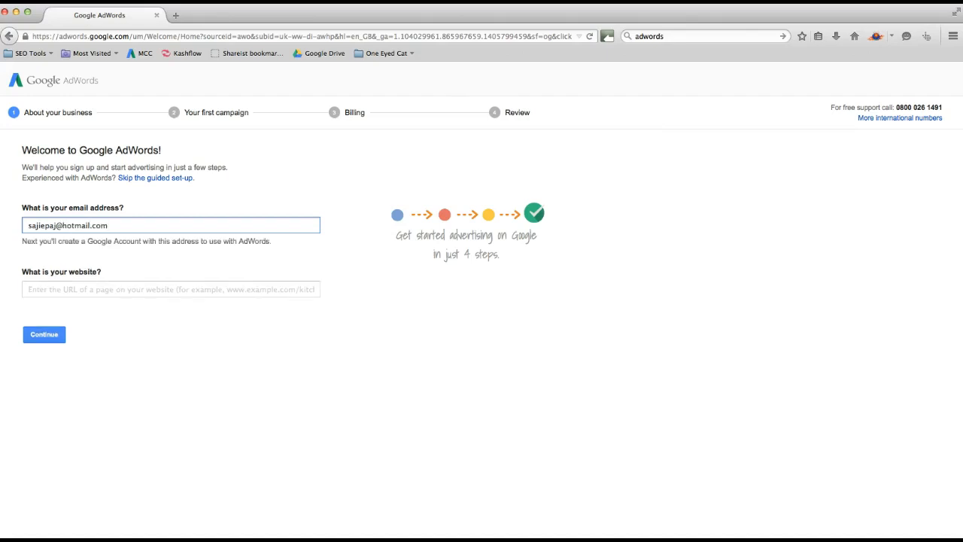
{"action": "left_click", "coordinate": [170, 289]}
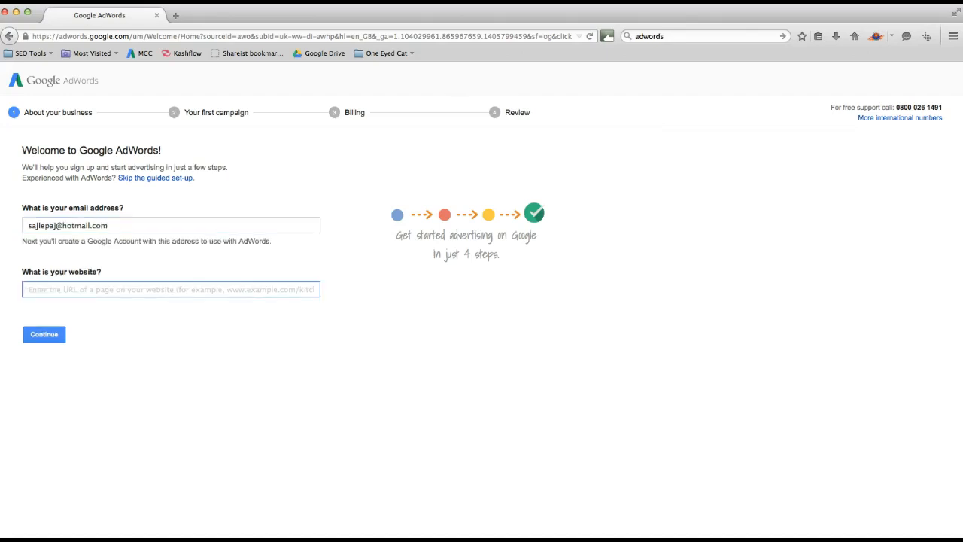
{"action": "type", "text": "www.arghseo."}
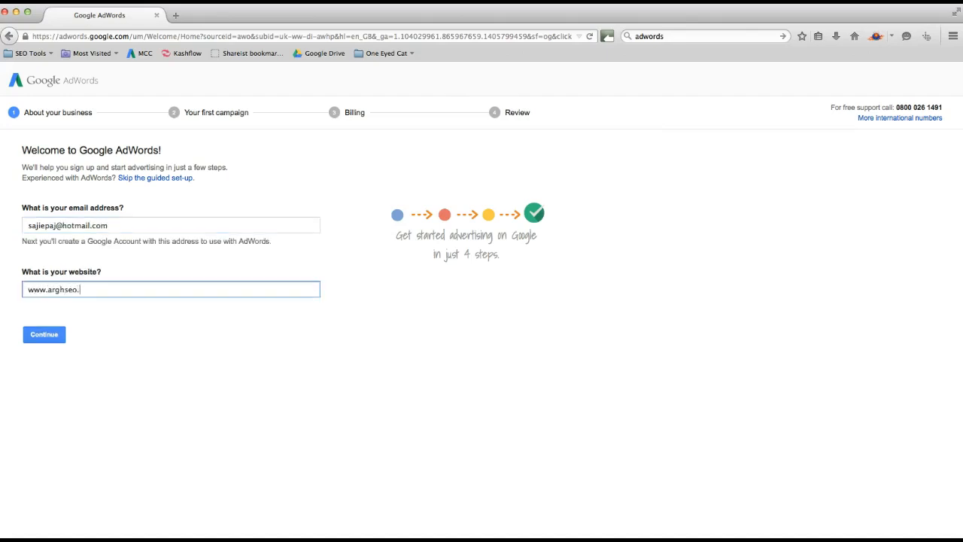
{"action": "type", "text": "com"}
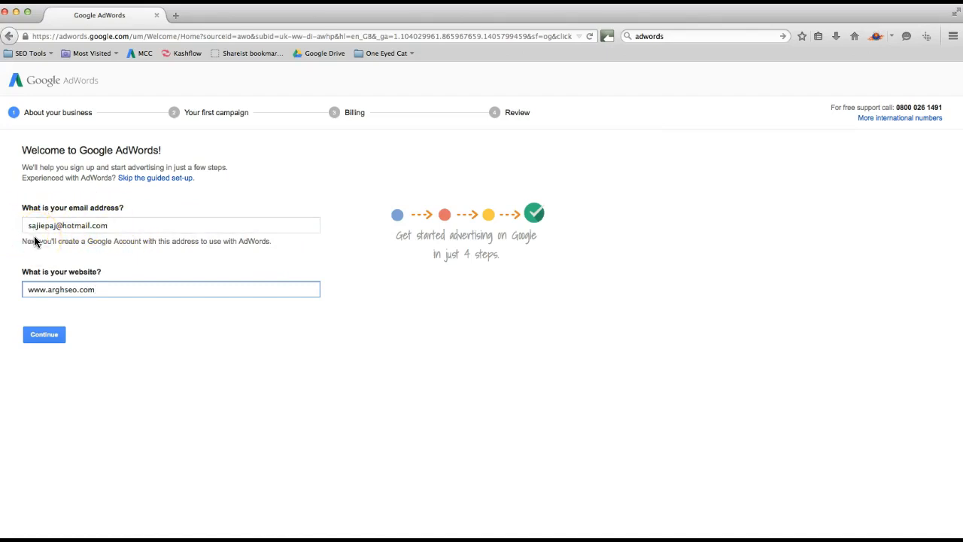
{"action": "left_click", "coordinate": [169, 289]}
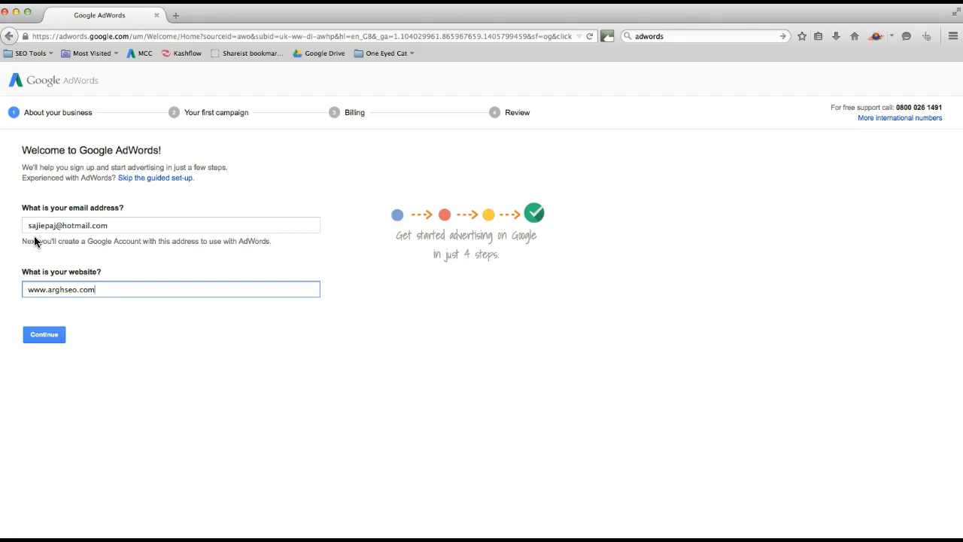
{"action": "left_click", "coordinate": [44, 334]}
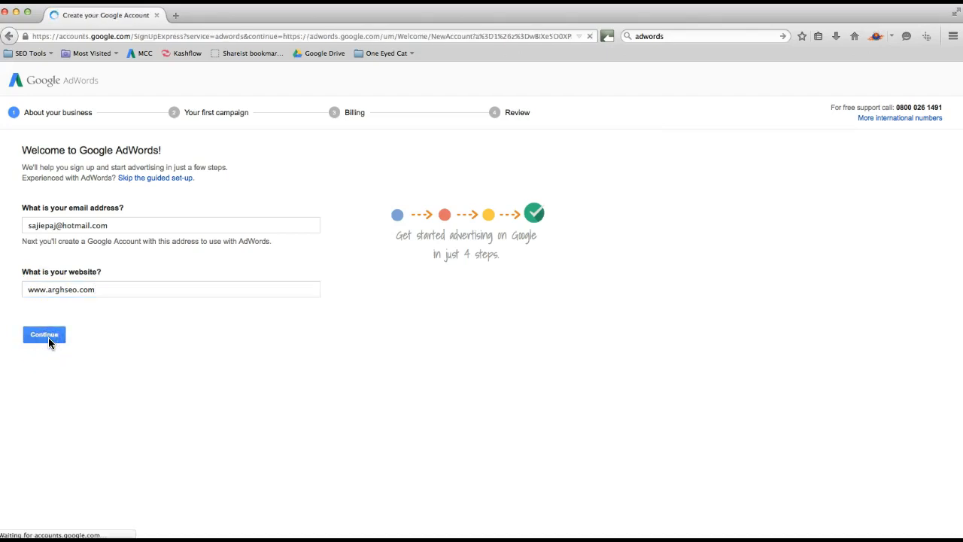
Decline AdWords Express and switch to full AdWords.
{"action": "left_click", "coordinate": [44, 334]}
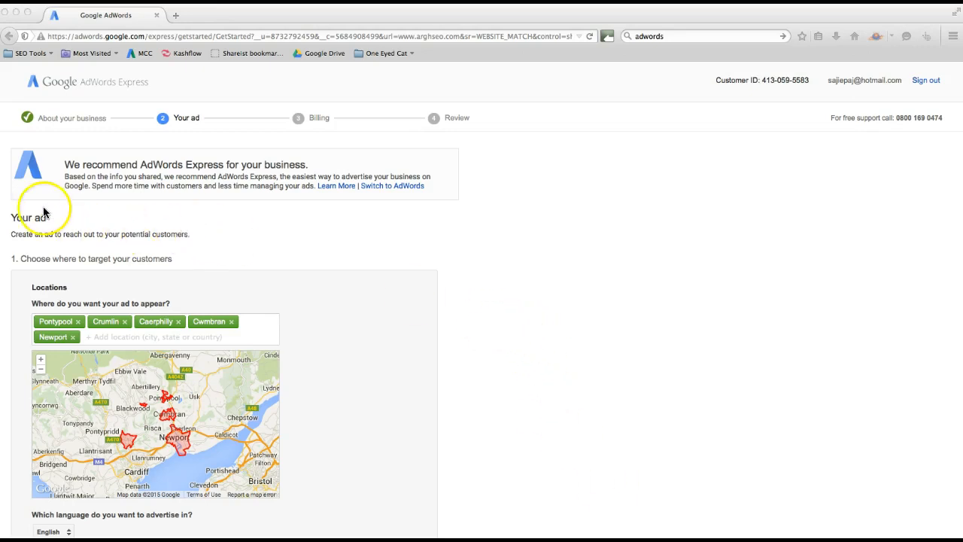
{"action": "mouse_move", "coordinate": [397, 172]}
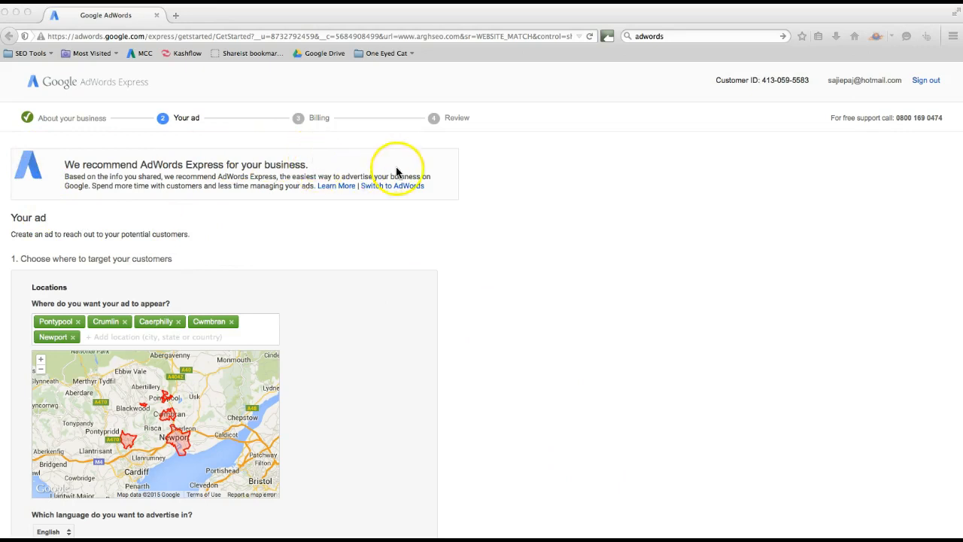
{"action": "mouse_move", "coordinate": [187, 198]}
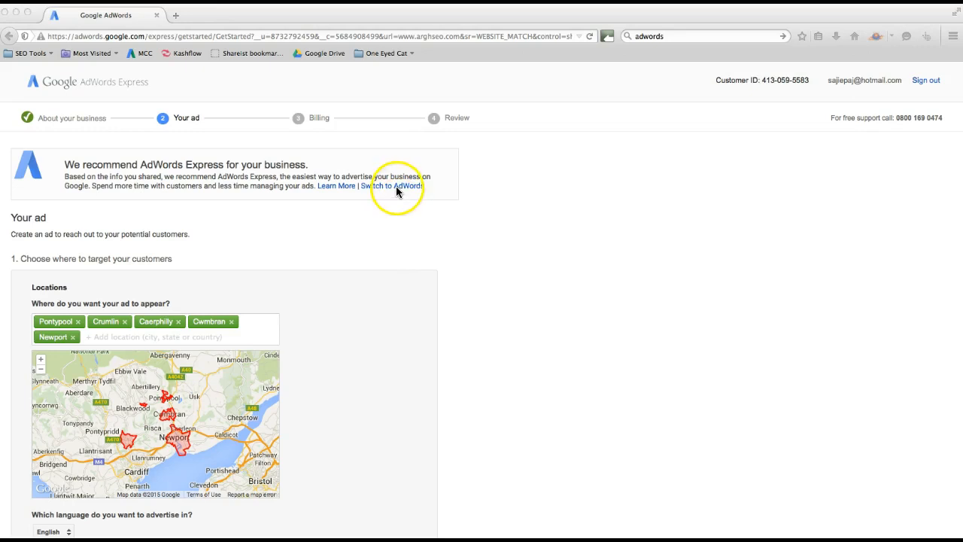
{"action": "mouse_move", "coordinate": [386, 189]}
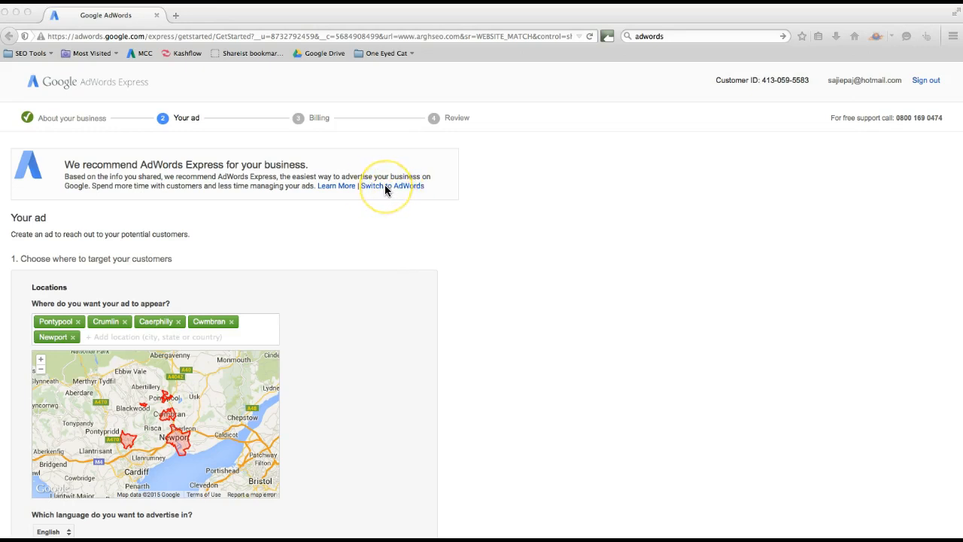
{"action": "left_click", "coordinate": [392, 186]}
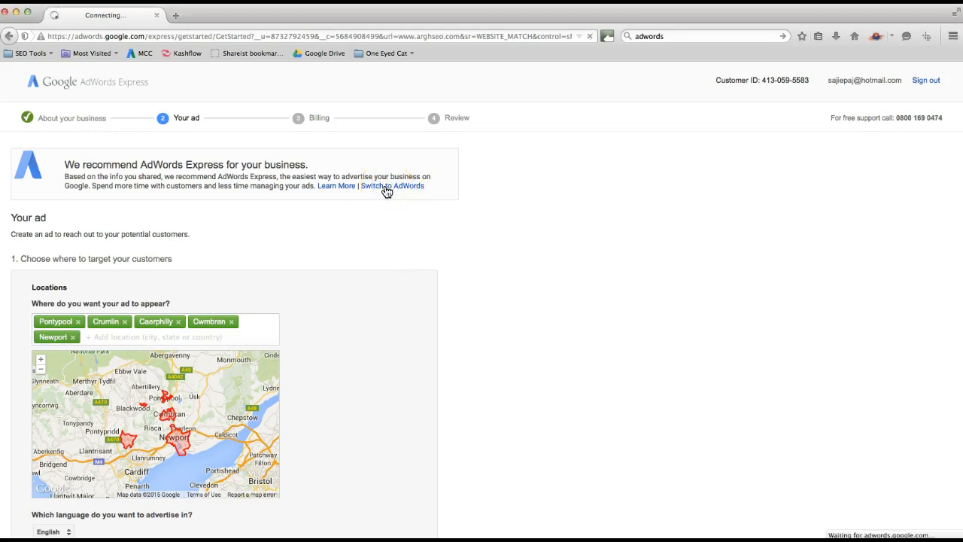
Enter and save a daily budget of £0.10 per day.
{"action": "left_click", "coordinate": [392, 186]}
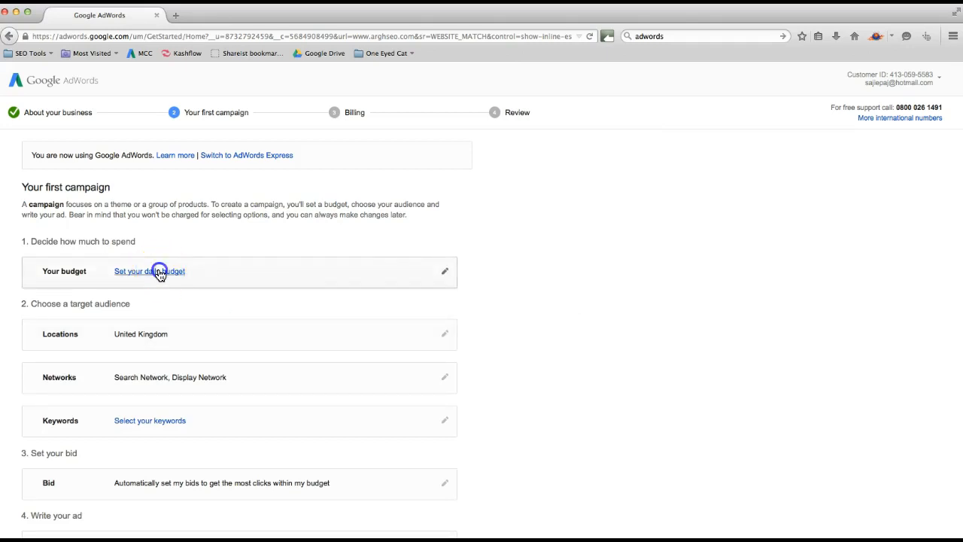
{"action": "left_click", "coordinate": [149, 271]}
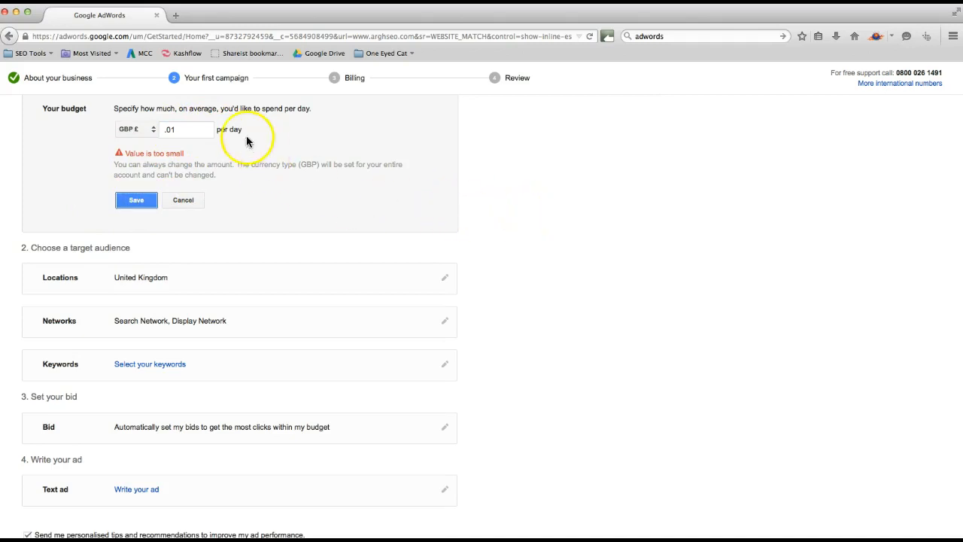
{"action": "type", "text": "1"}
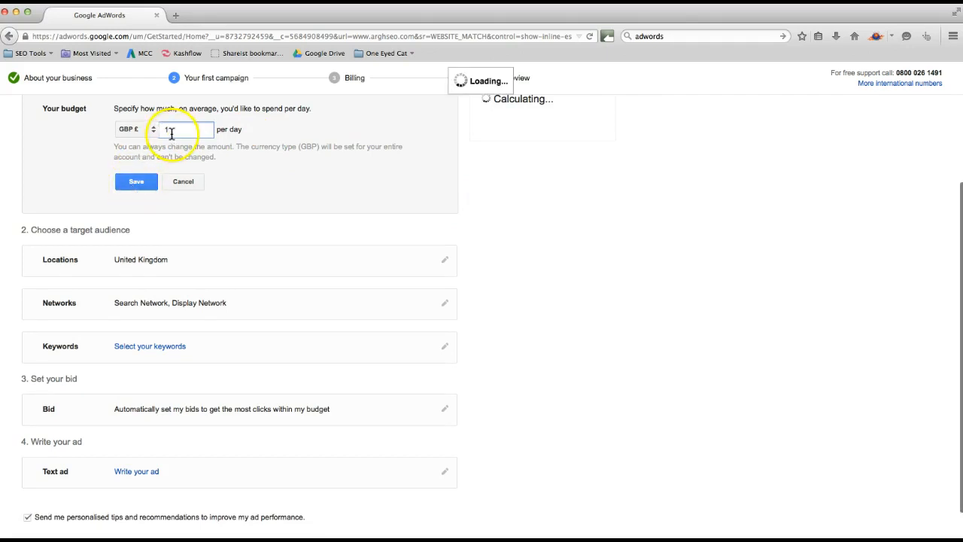
{"action": "type", "text": "2"}
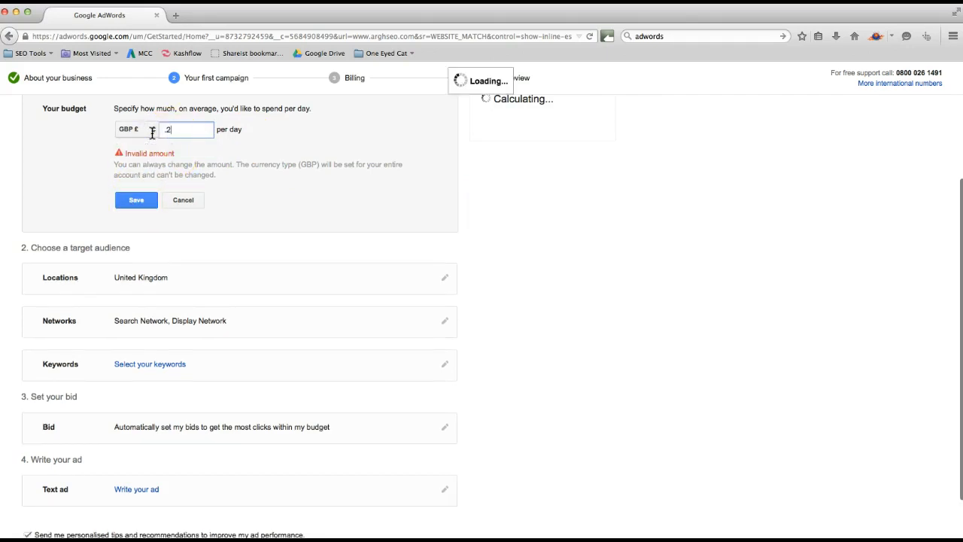
{"action": "key", "text": "Backspace"}
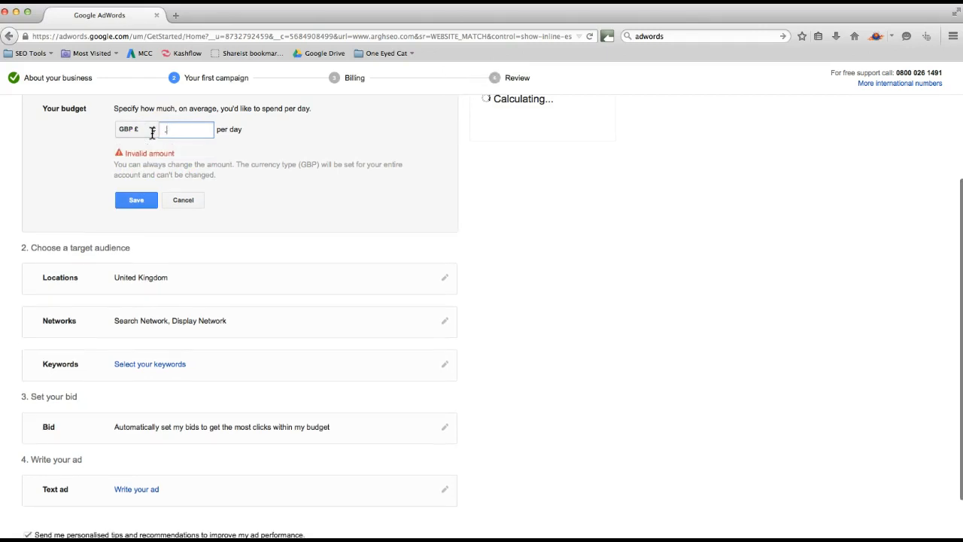
{"action": "left_click", "coordinate": [135, 199]}
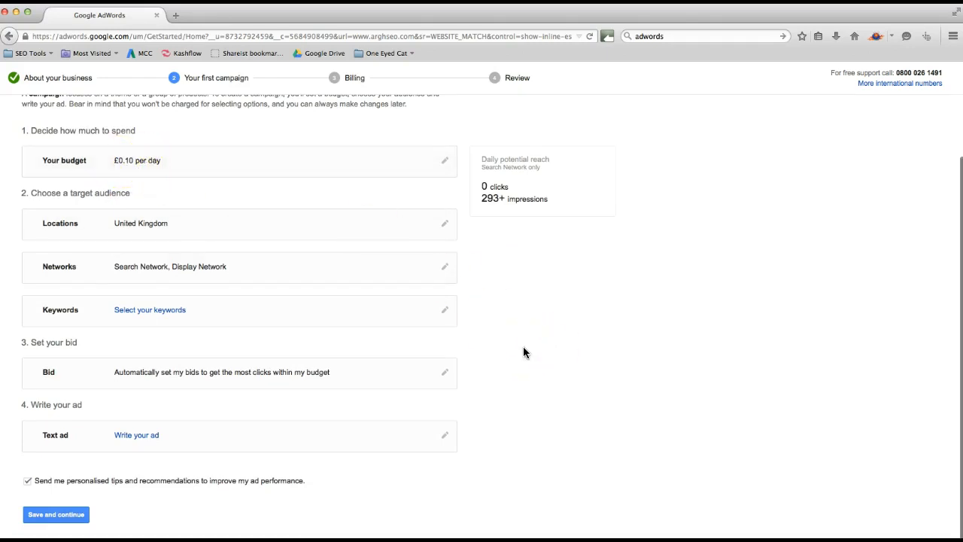
Review the suggested SEO keyword list and save it to the campaign.
{"action": "left_click", "coordinate": [150, 309]}
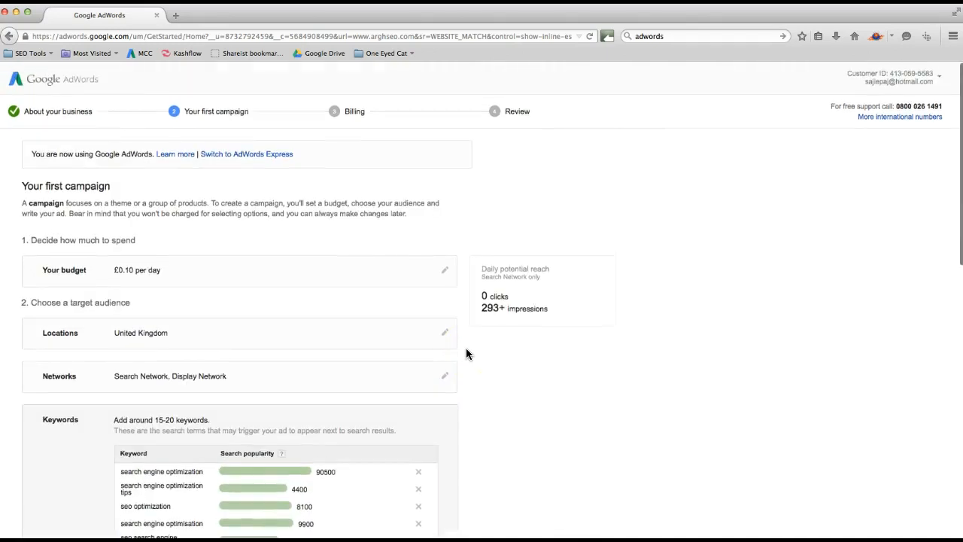
{"action": "scroll", "scroll_direction": "down", "scroll_amount": 3}
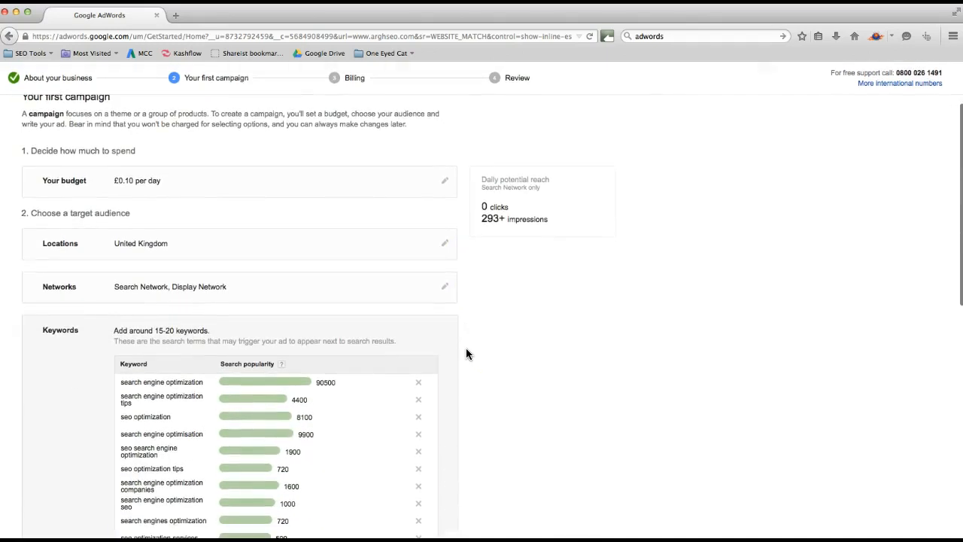
{"action": "scroll", "scroll_direction": "down", "scroll_amount": 3}
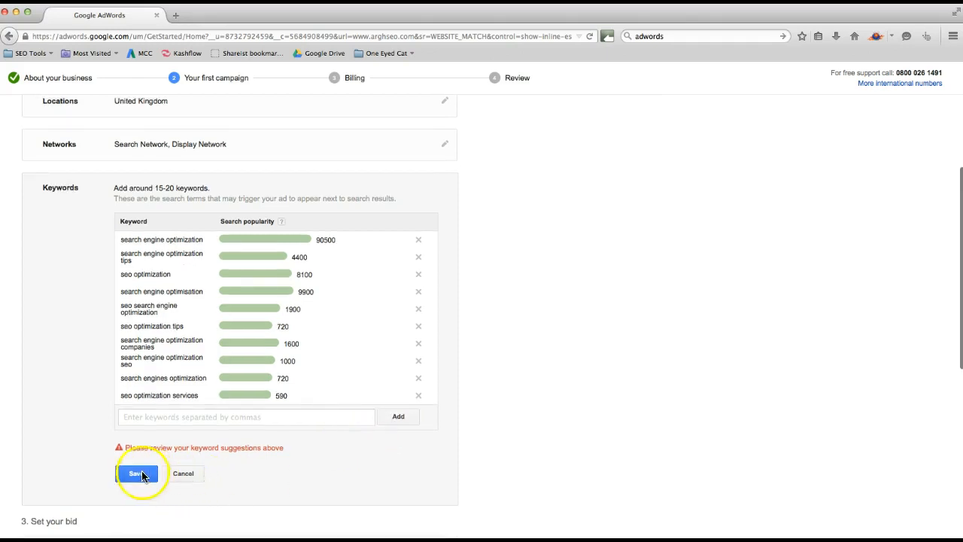
{"action": "left_click", "coordinate": [135, 473]}
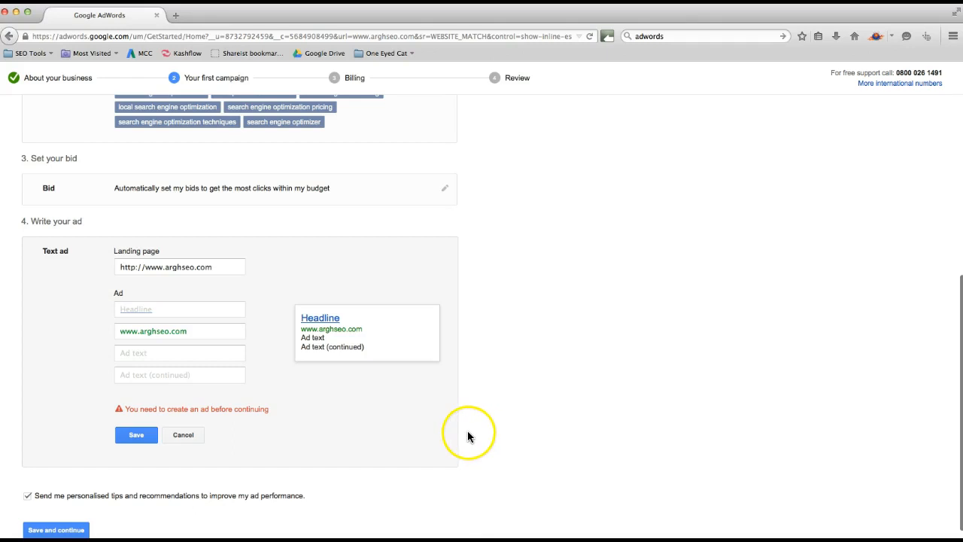
Write and save the ad 'SEO For Beginners' with copy 'Want to learn SEO? Come and find me!'.
{"action": "left_click", "coordinate": [179, 308]}
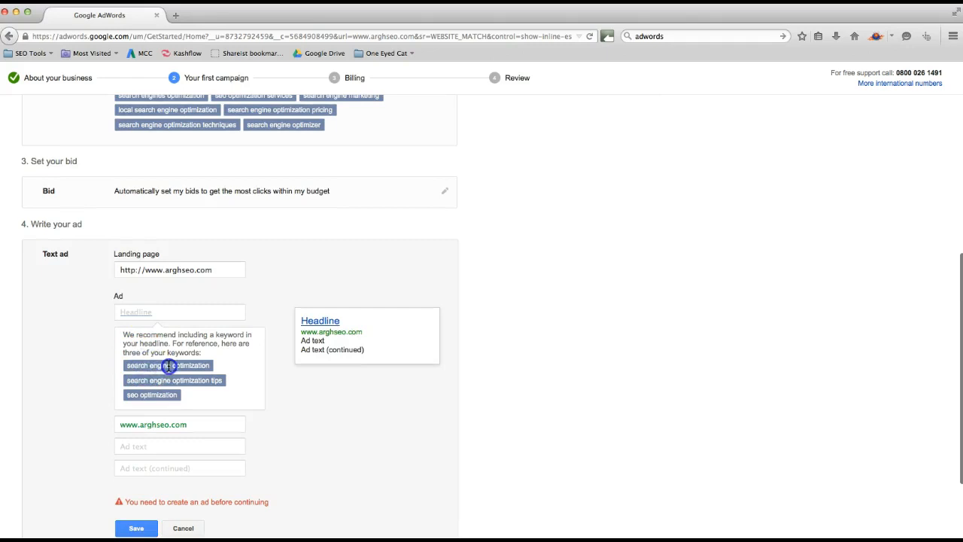
{"action": "type", "text": "SEO For Beginners"}
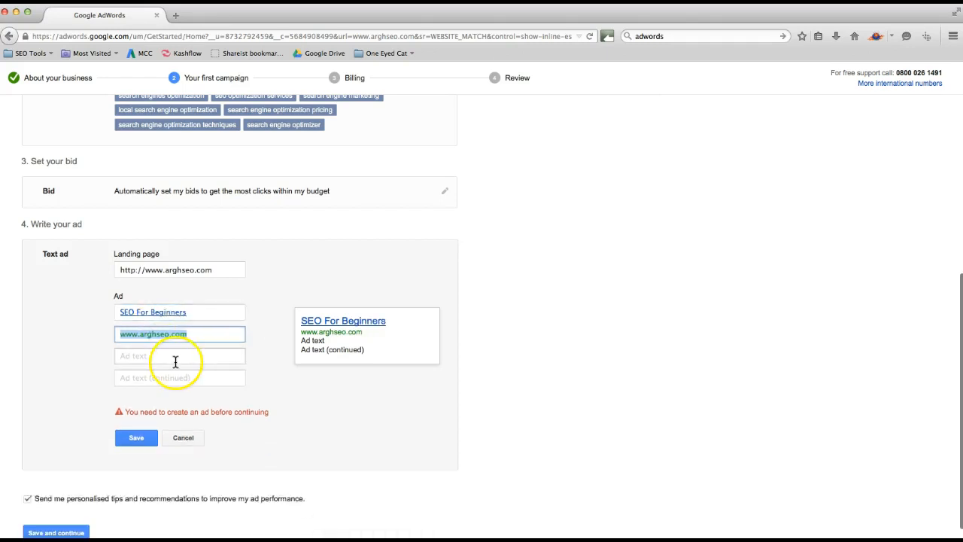
{"action": "type", "text": "Want to learn"}
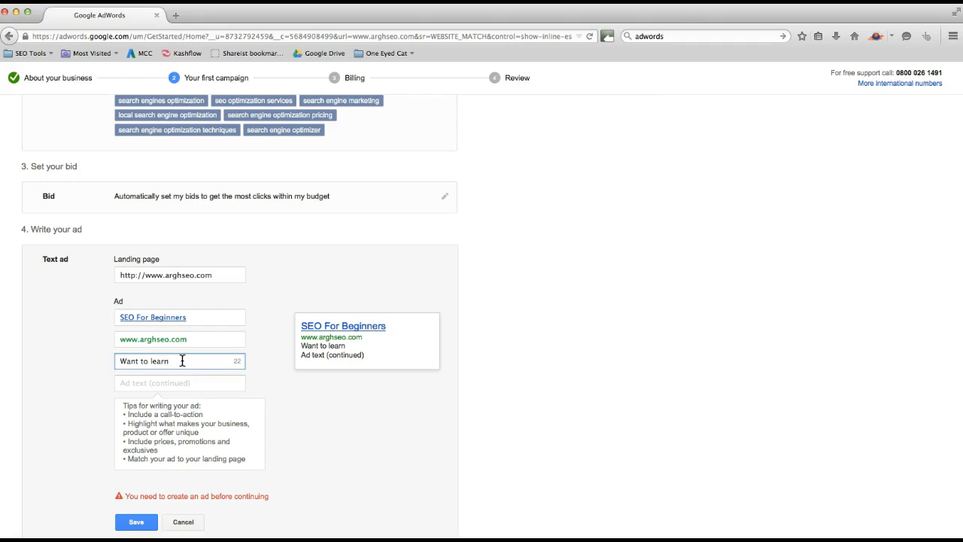
{"action": "type", "text": "SEO?"}
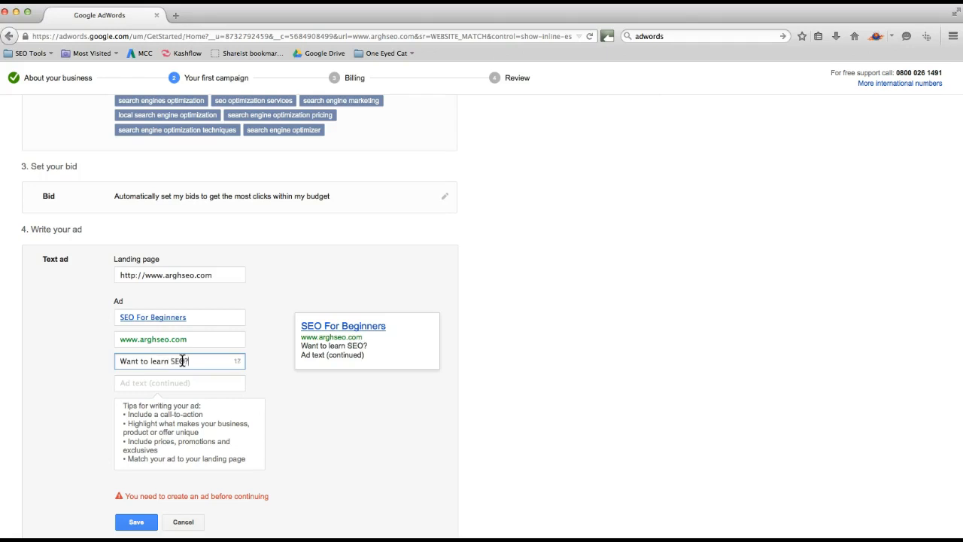
{"action": "type", "text": "Come and"}
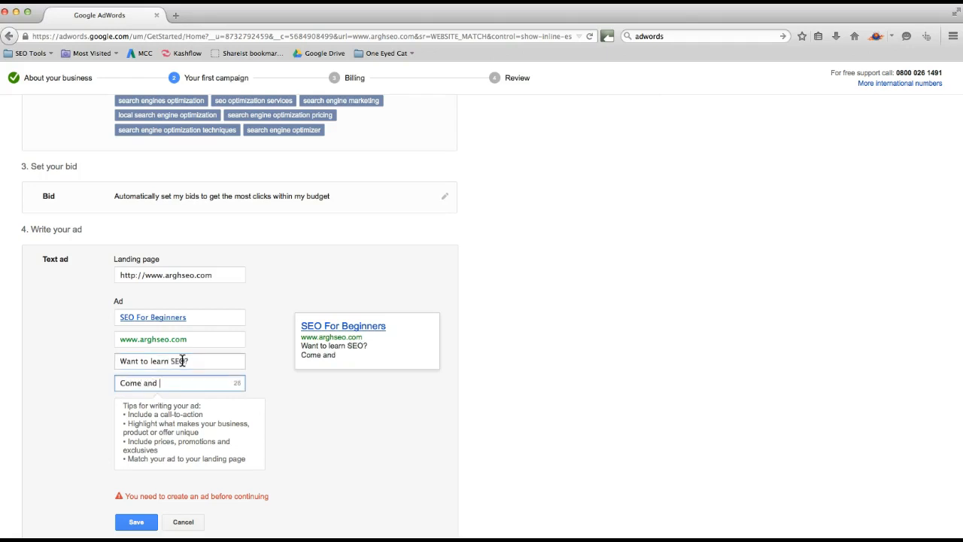
{"action": "type", "text": "find me!"}
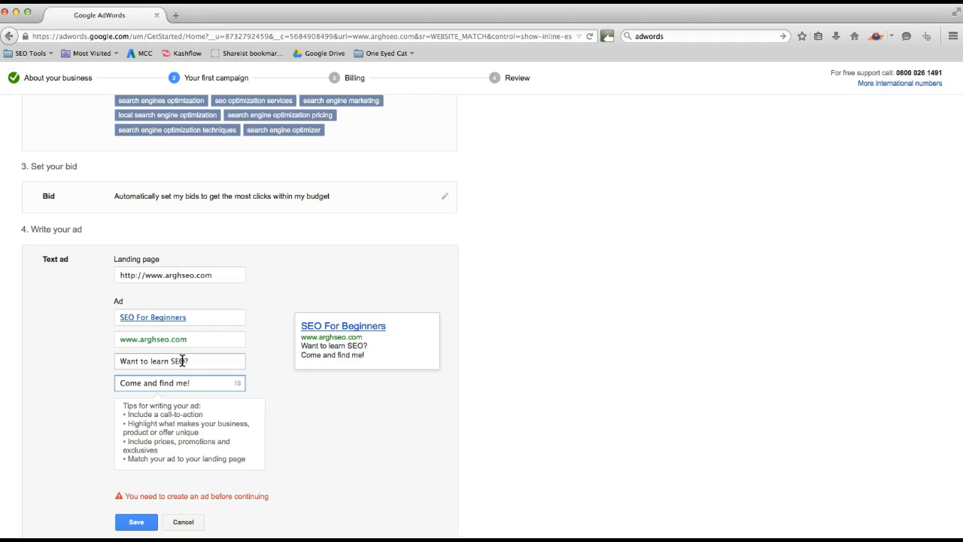
{"action": "left_click", "coordinate": [135, 522]}
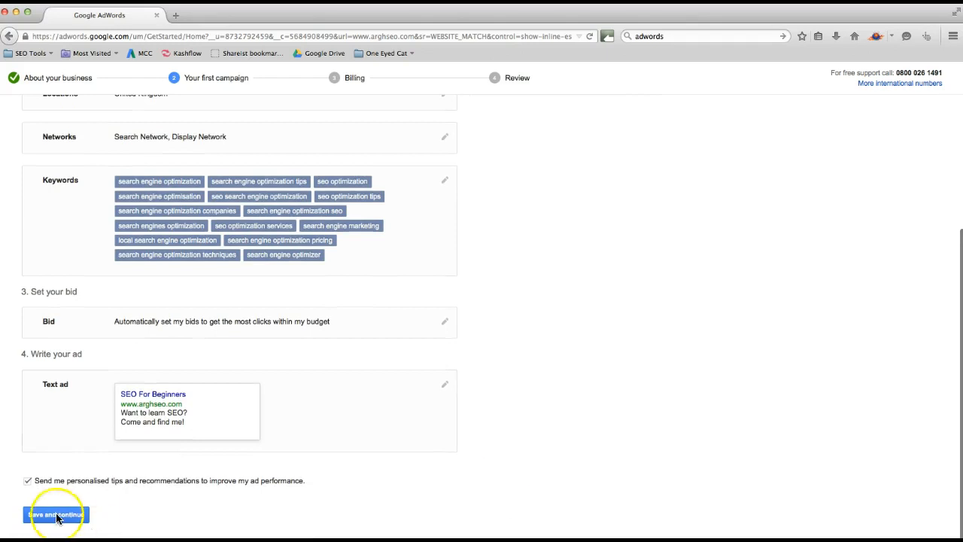
Save the campaign and continue to the Billing step.
{"action": "left_click", "coordinate": [28, 480]}
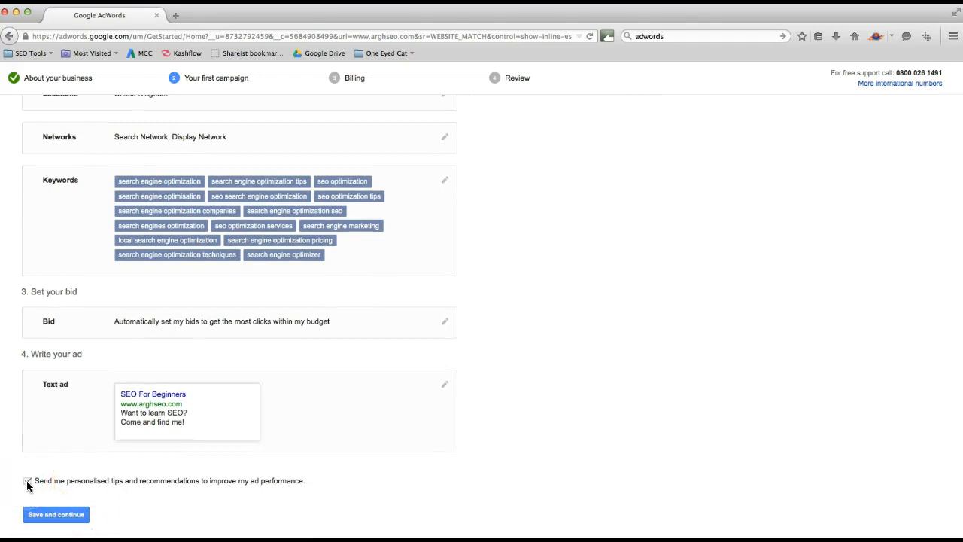
{"action": "left_click", "coordinate": [56, 514]}
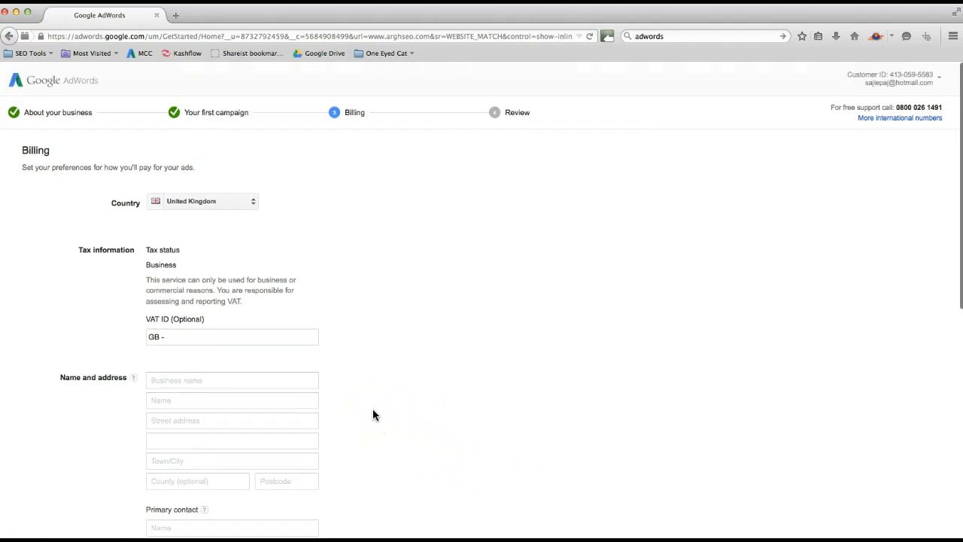
Look through the Billing form and submit it to reach the Review step.
{"action": "scroll", "scroll_direction": "down", "scroll_amount": 3}
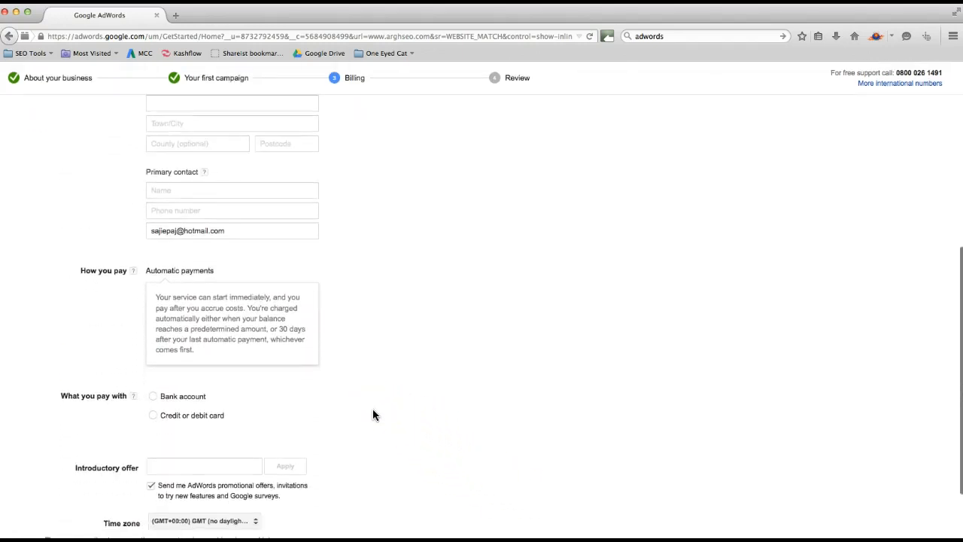
{"action": "scroll", "scroll_direction": "down", "scroll_amount": 3}
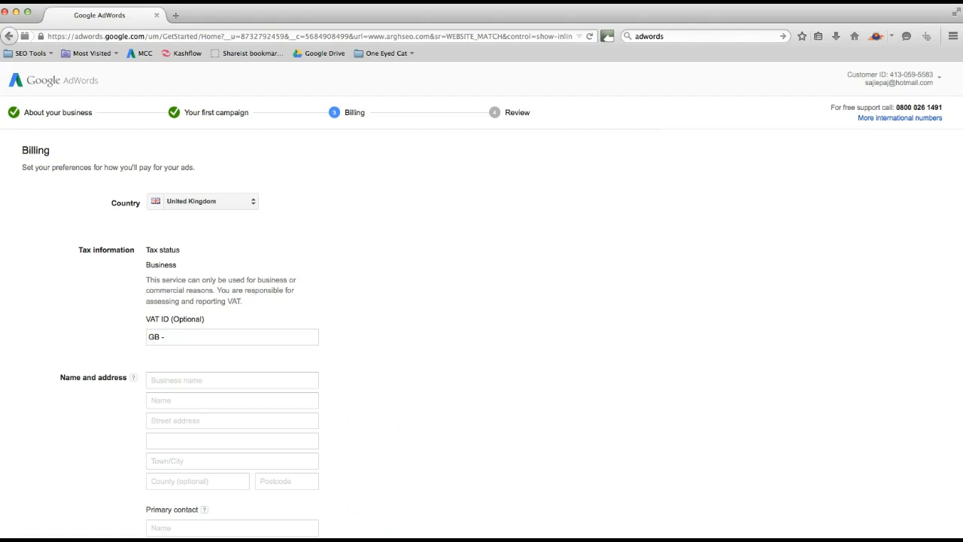
{"action": "left_click", "coordinate": [517, 112]}
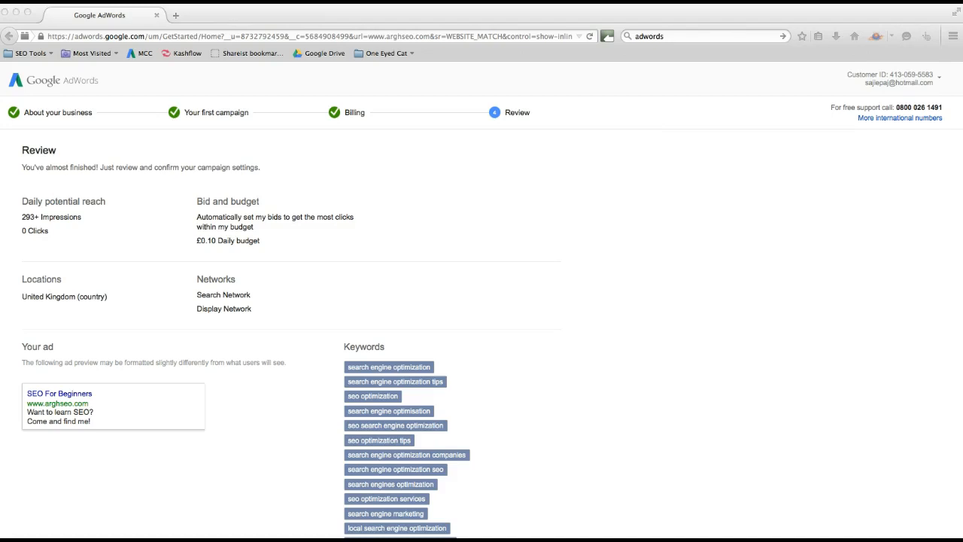
Scroll through the Review page and finish creating the campaign.
{"action": "scroll", "scroll_direction": "down", "scroll_amount": 3}
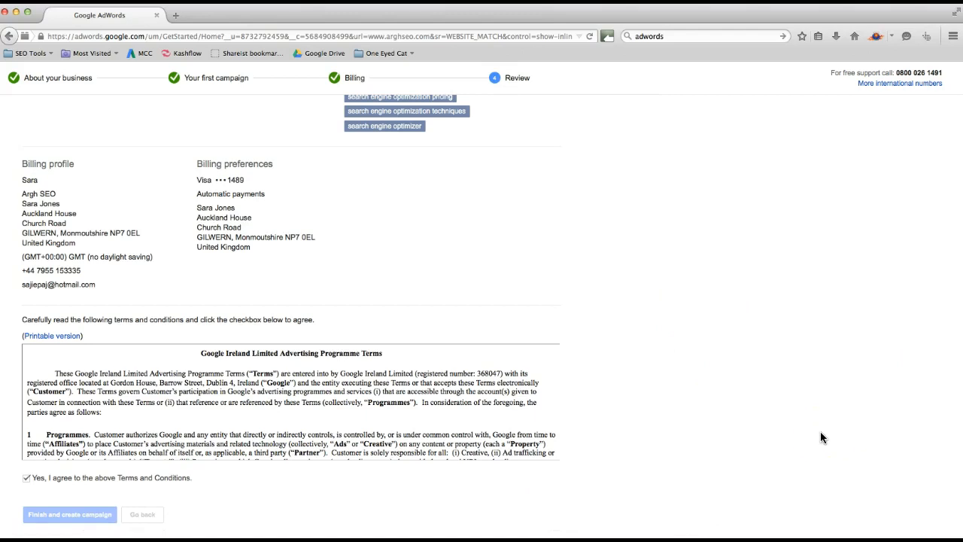
{"action": "left_click", "coordinate": [69, 514]}
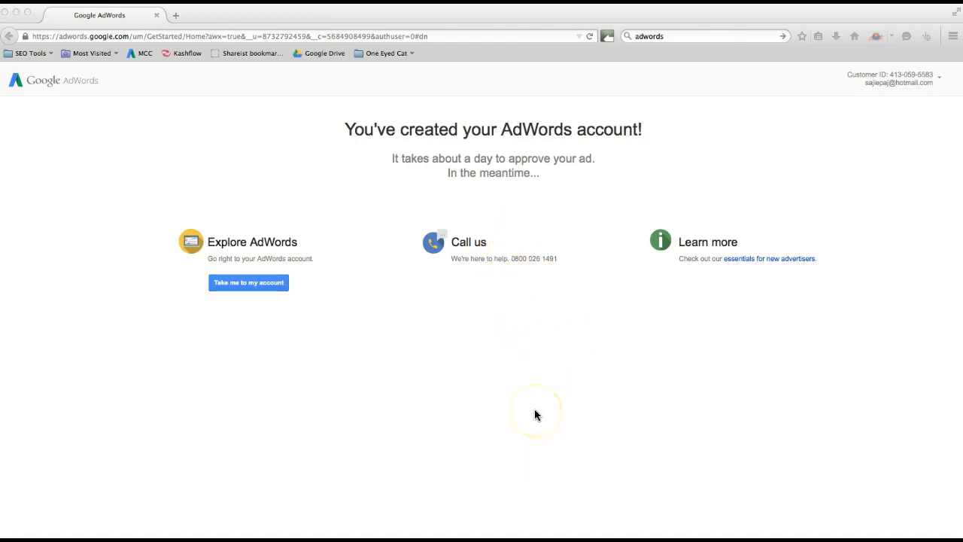
{"action": "mouse_move", "coordinate": [551, 182]}
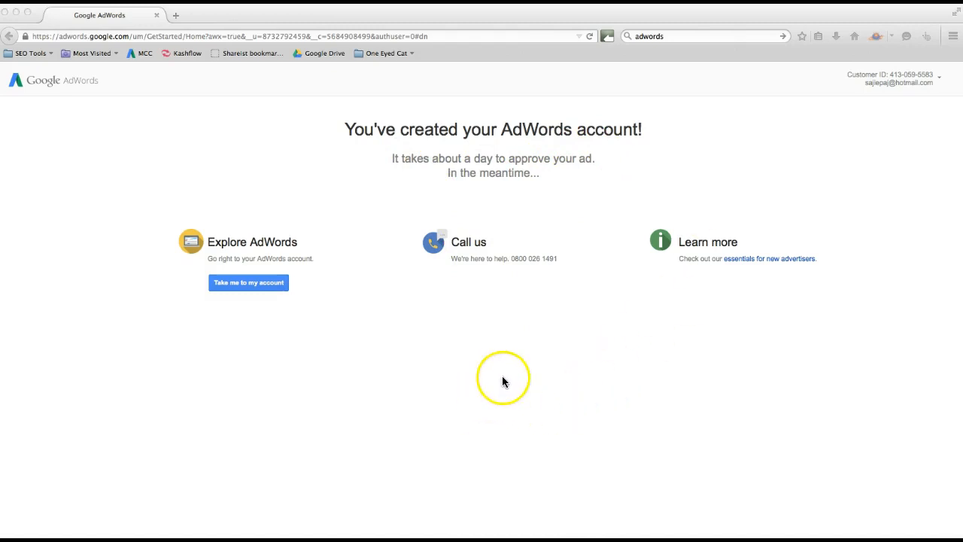
{"action": "mouse_move", "coordinate": [451, 188]}
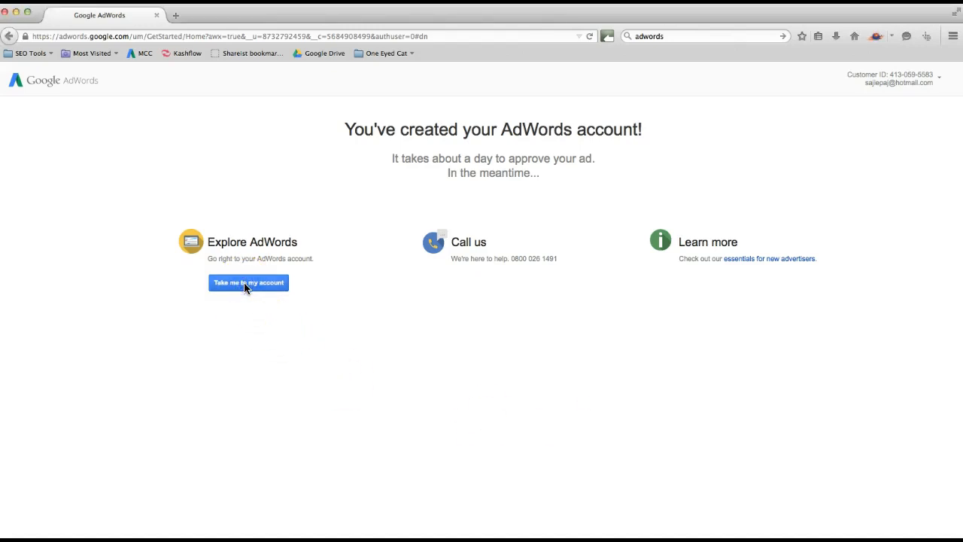
Enter the new account dashboard listing Campaign #1 at £0.10/day.
{"action": "left_click", "coordinate": [248, 283]}
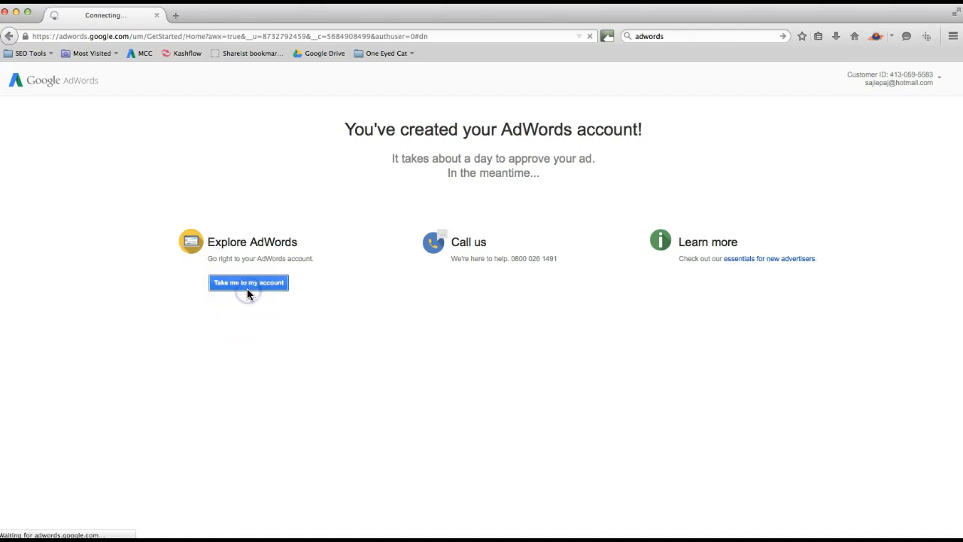
{"action": "left_click", "coordinate": [248, 282]}
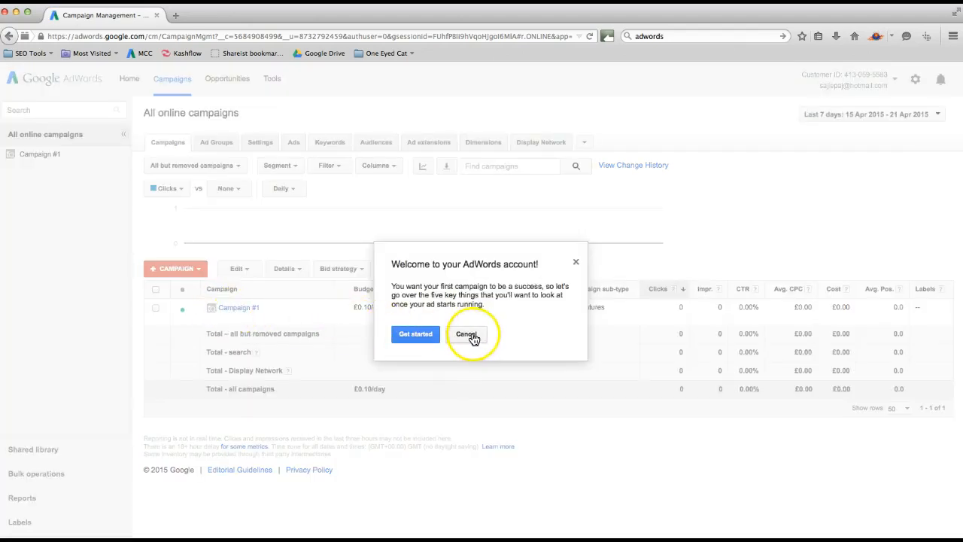
Exit the welcome step-by-step guide and set Campaign #1's status to Paused.
{"action": "left_click", "coordinate": [467, 334]}
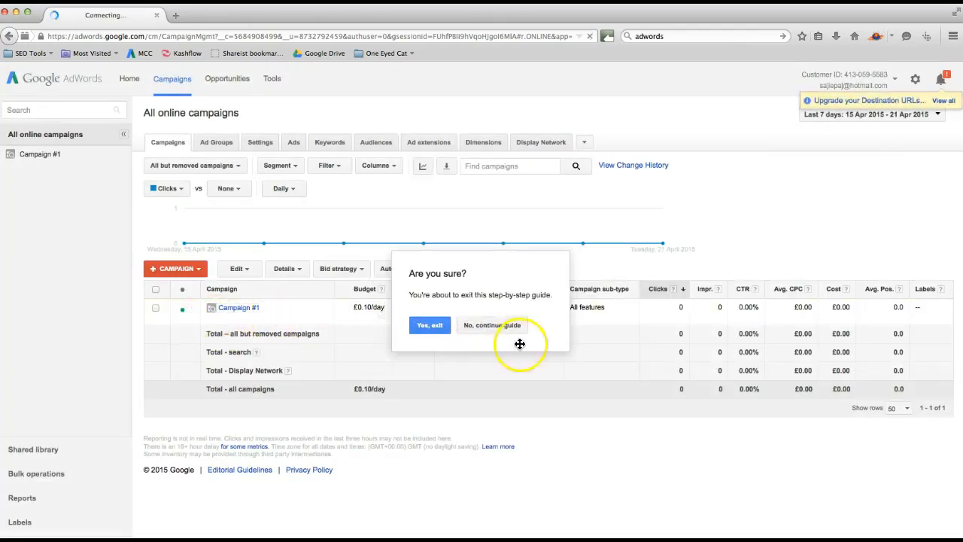
{"action": "left_click", "coordinate": [430, 325]}
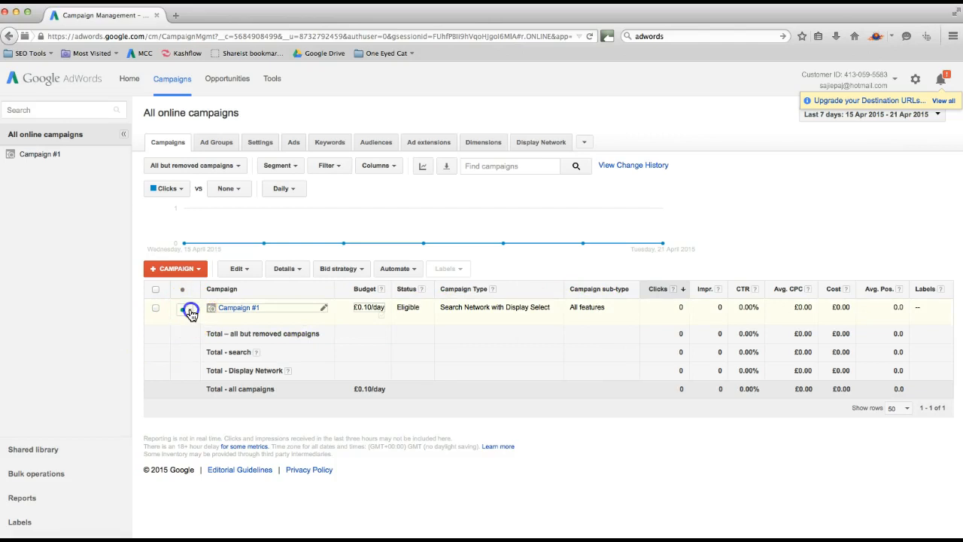
{"action": "left_click", "coordinate": [191, 309]}
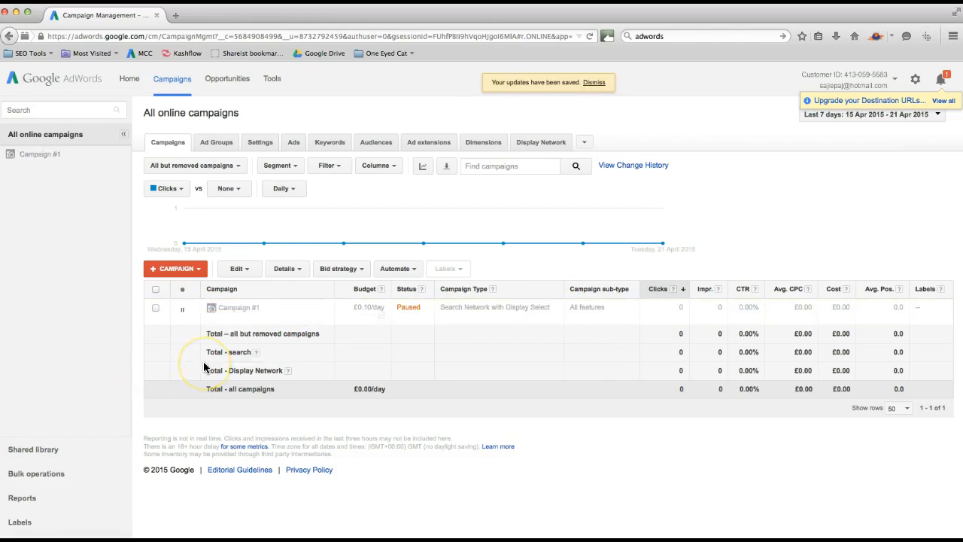
{"action": "mouse_move", "coordinate": [301, 253]}
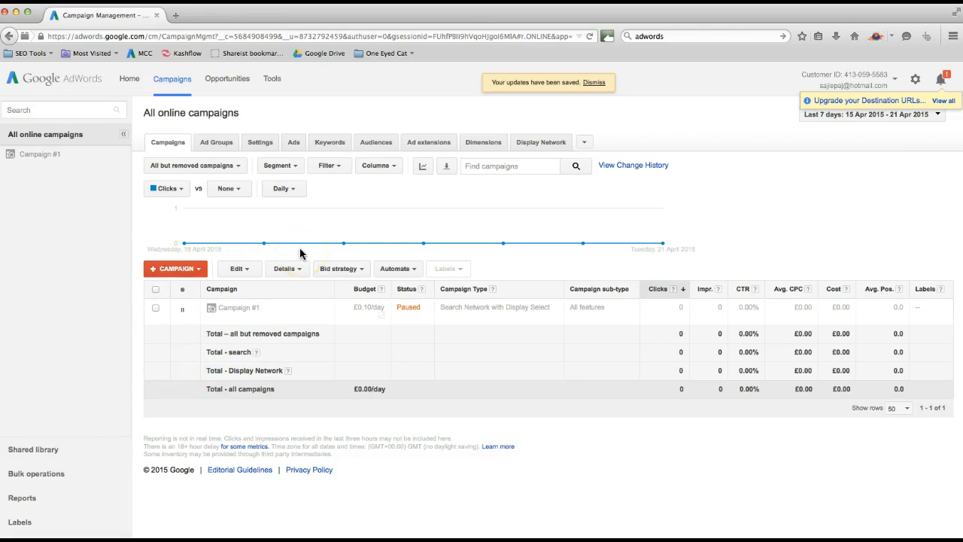
{"action": "mouse_move", "coordinate": [263, 242]}
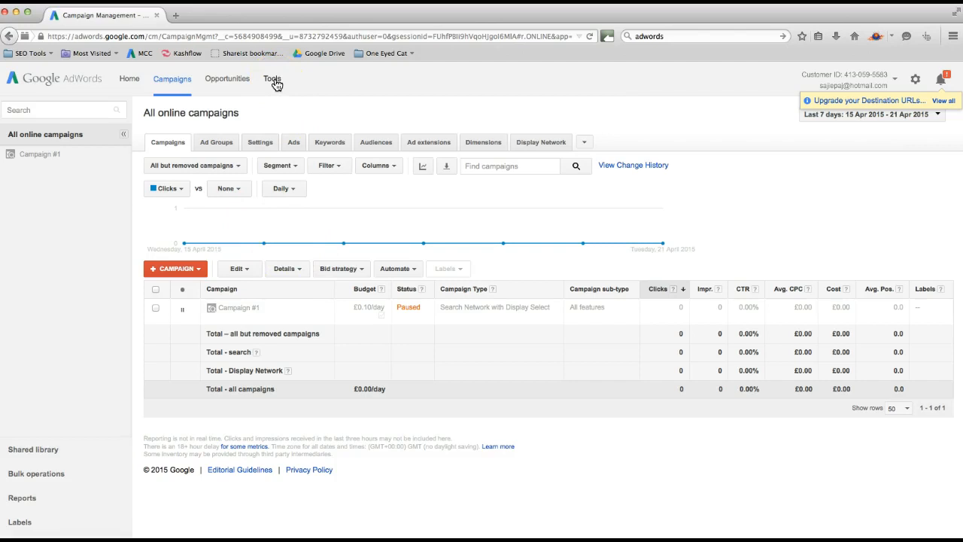
Launch Keyword Planner from the Tools menu in the top navigation.
{"action": "left_click", "coordinate": [272, 78]}
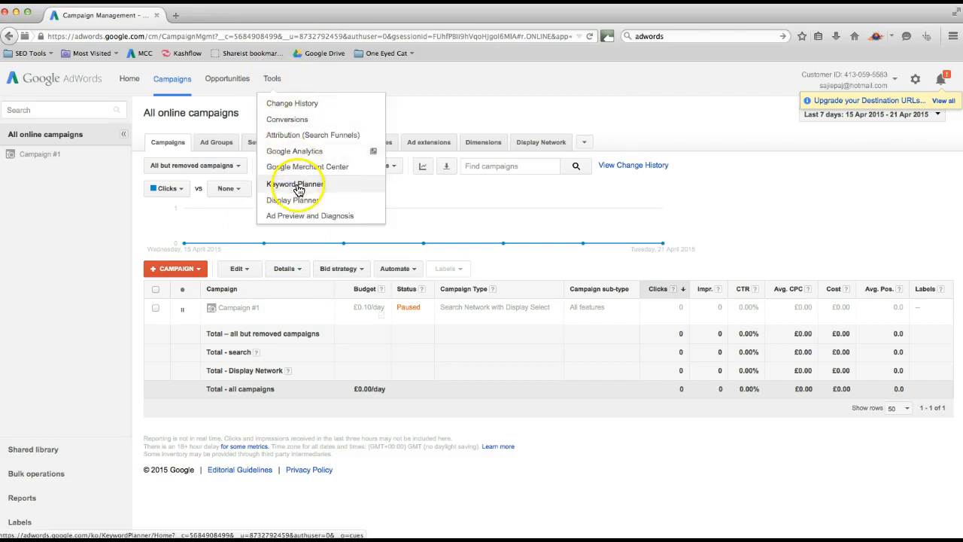
{"action": "left_click", "coordinate": [295, 185]}
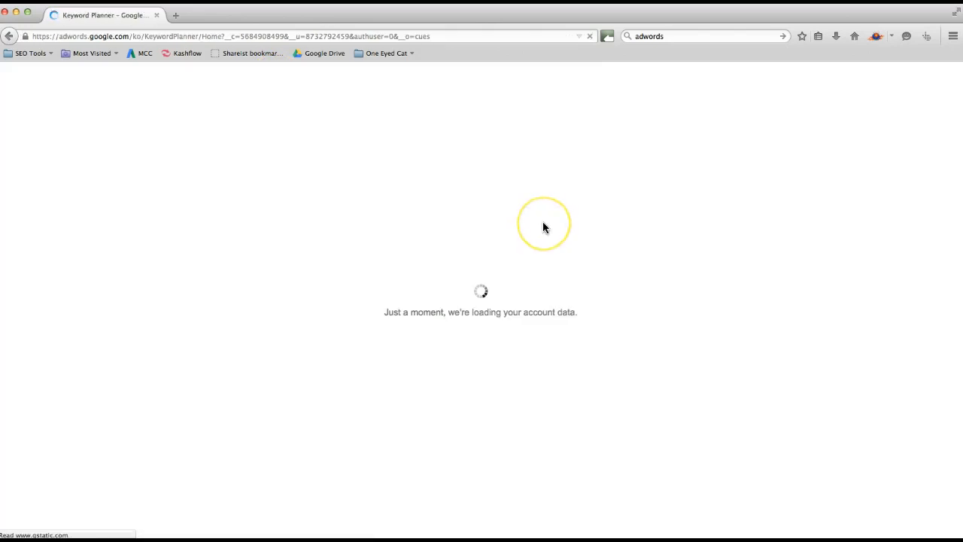